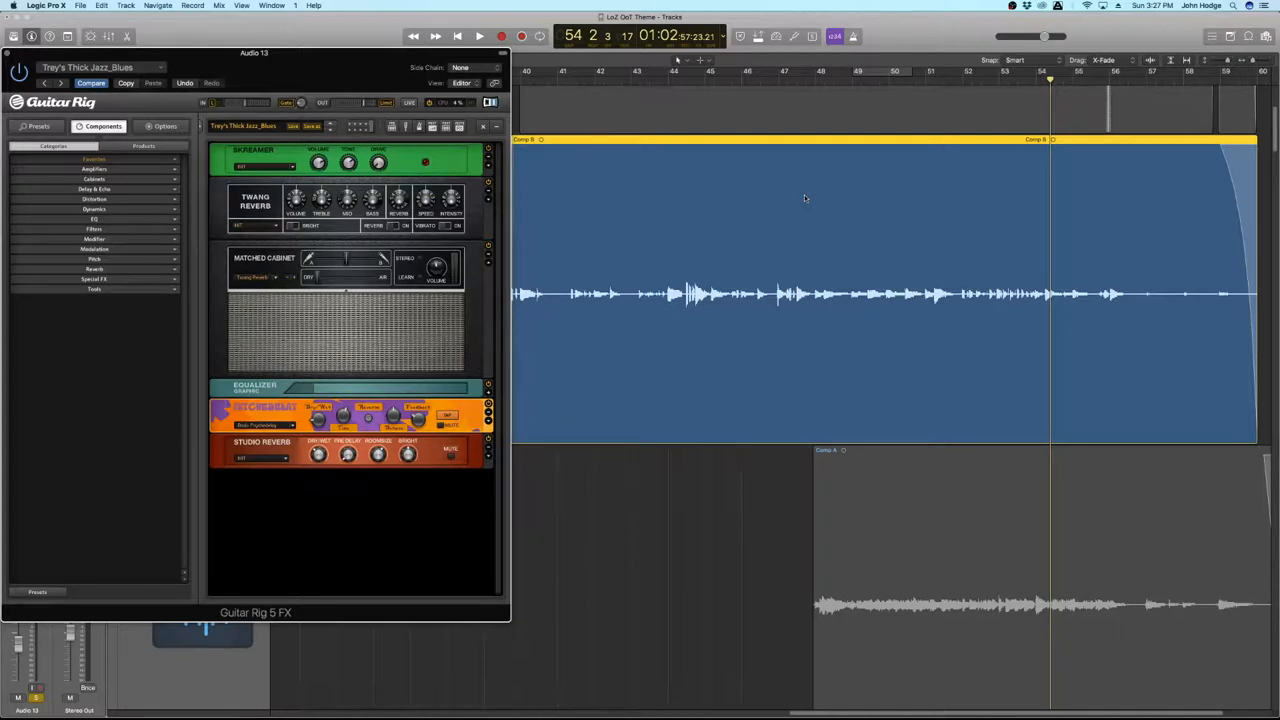
mouse_move(686, 178)
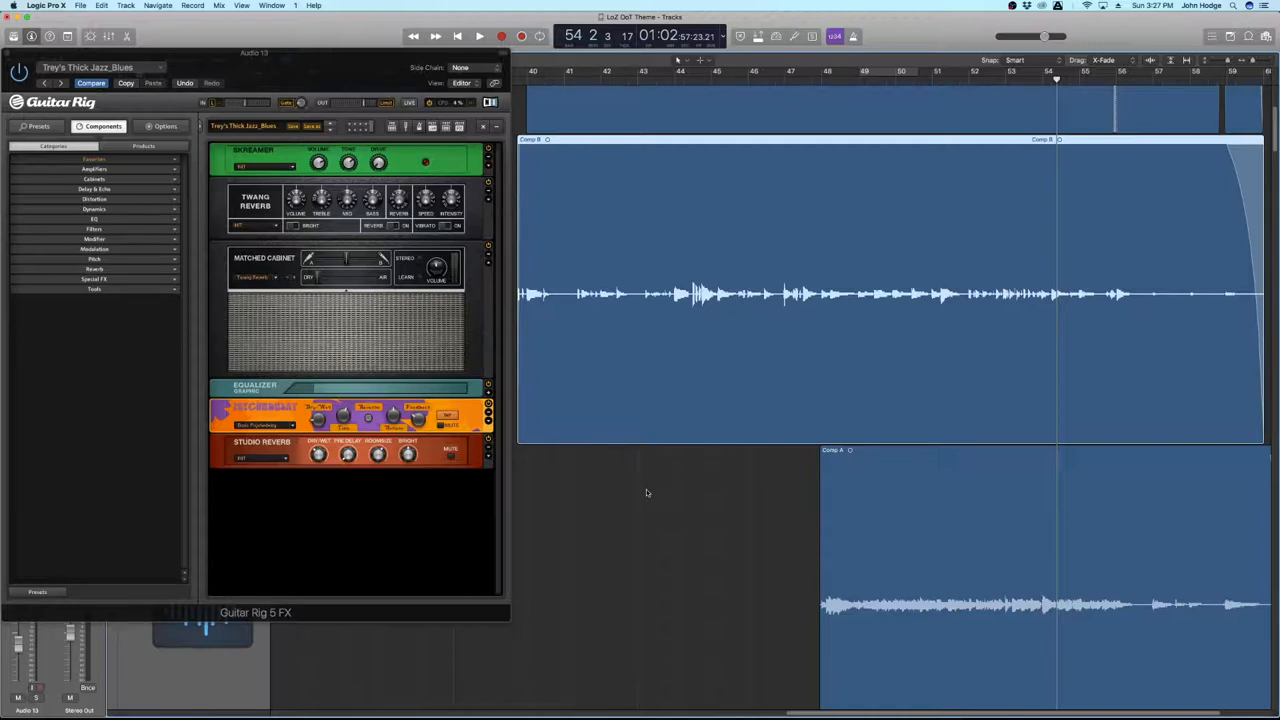
Step: Play the guitar part from bar 43 through the Trey's Thick Jazz_Blues preset
left_click(479, 36)
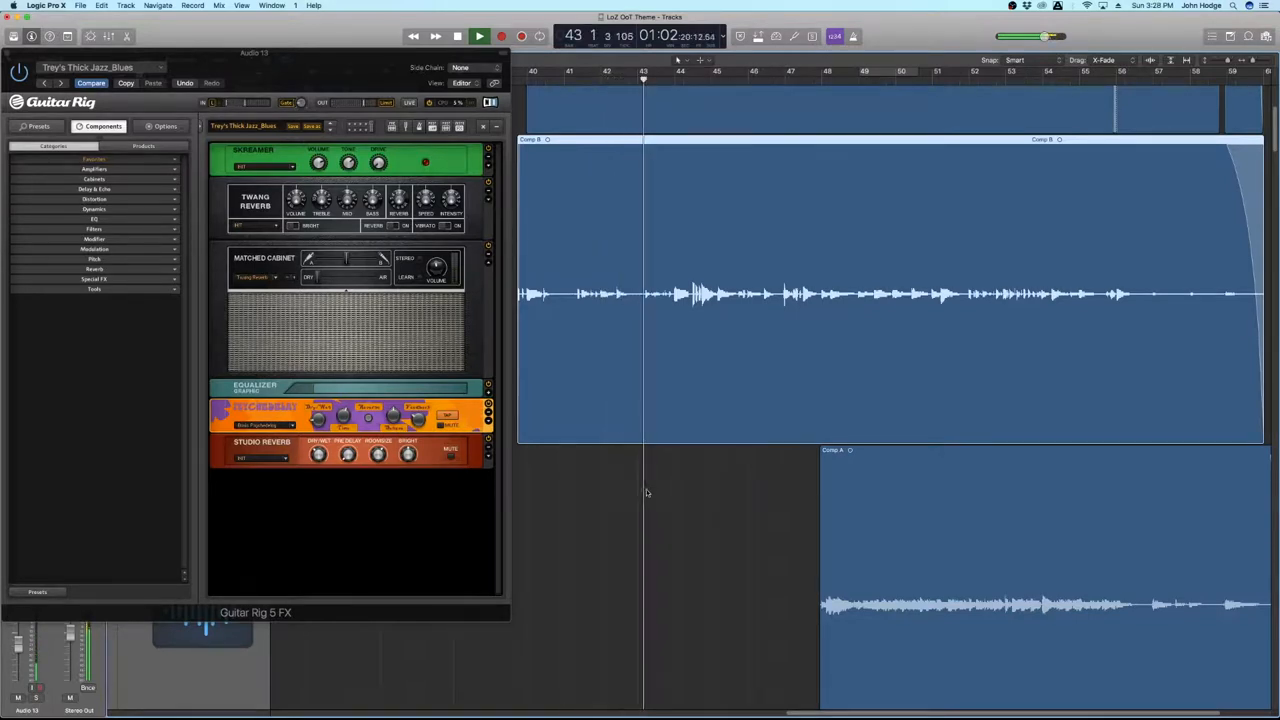
left_click(479, 36)
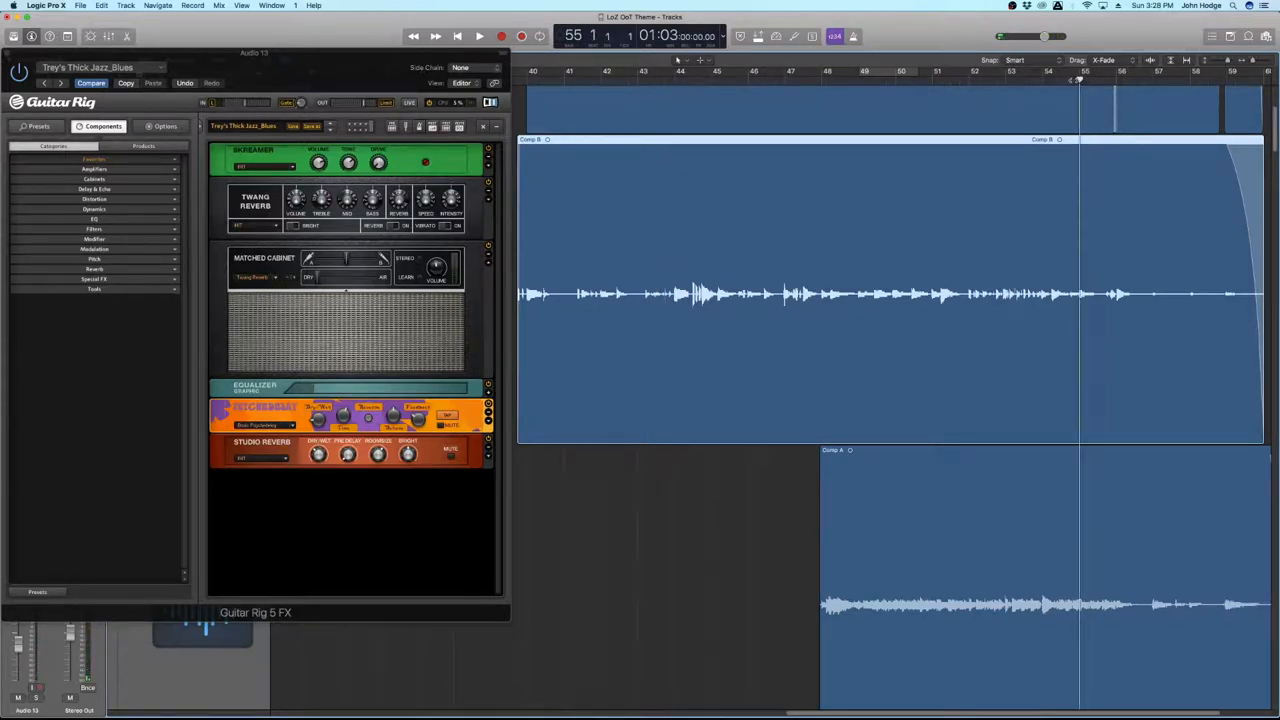
left_click(479, 36)
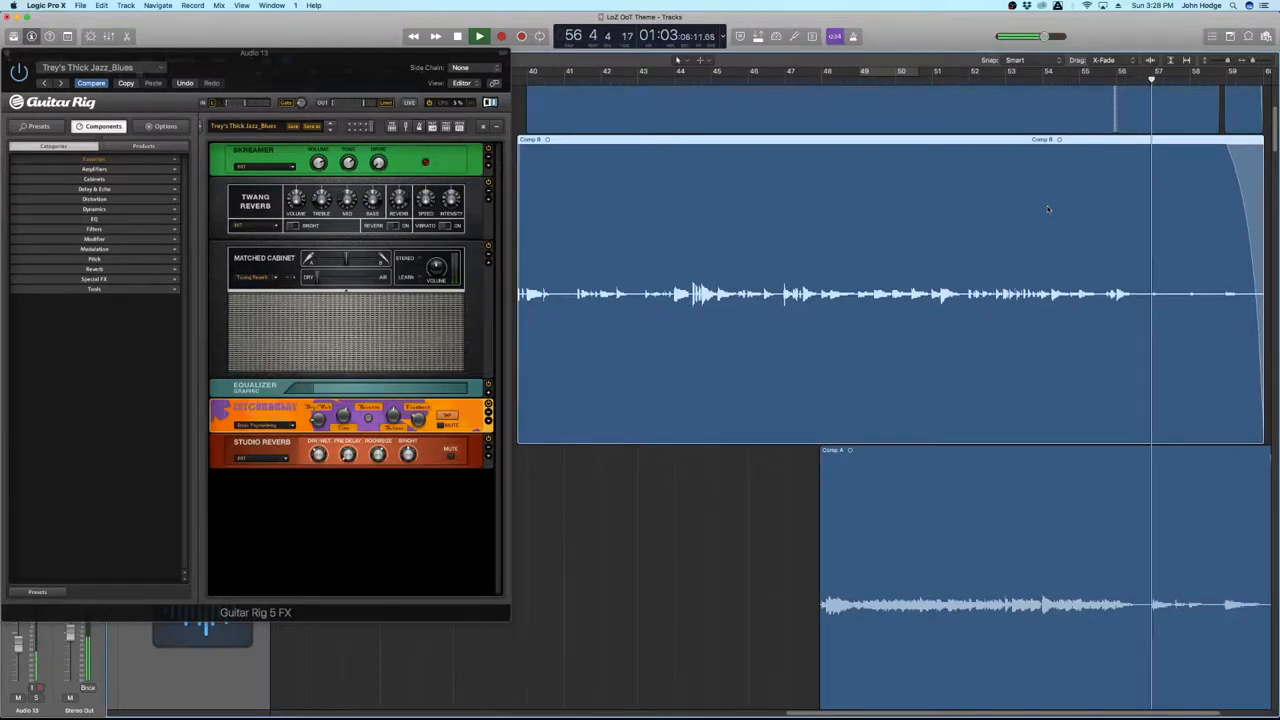
left_click(479, 36)
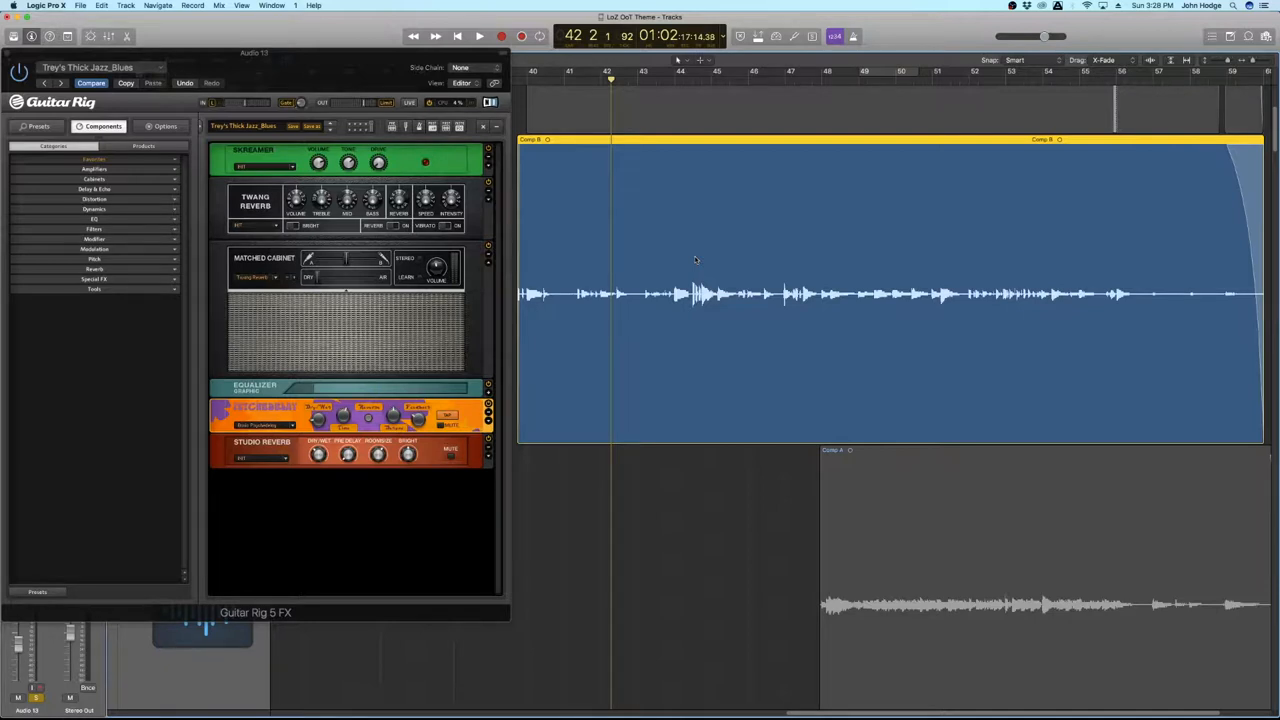
mouse_move(505, 281)
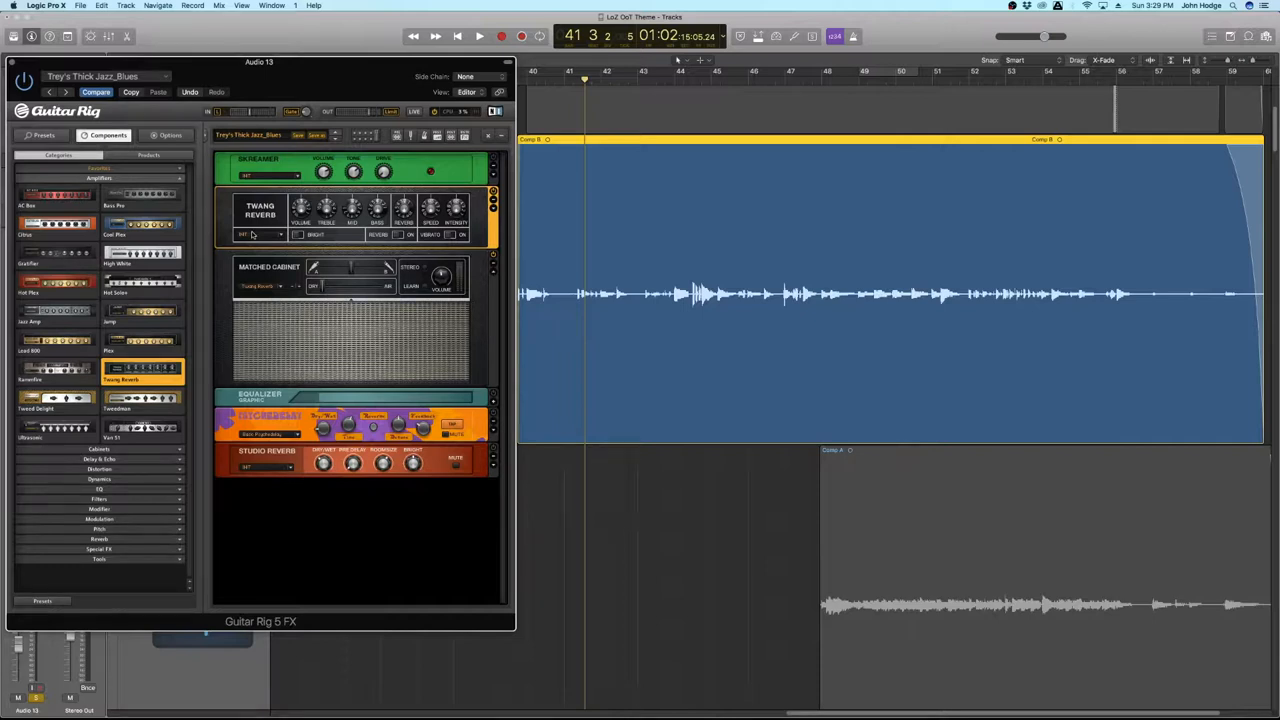
mouse_move(546, 331)
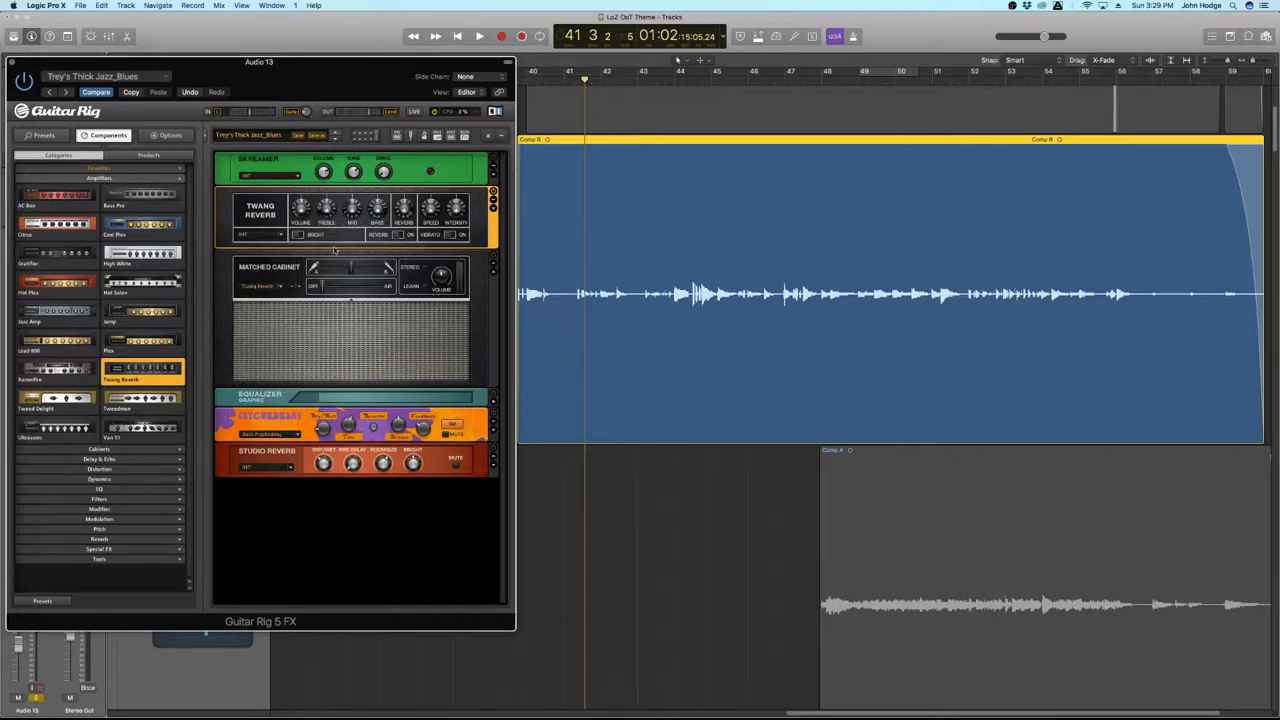
Step: Play and then stop the track to audition the rig with the Twang Reverb amp
left_click(479, 36)
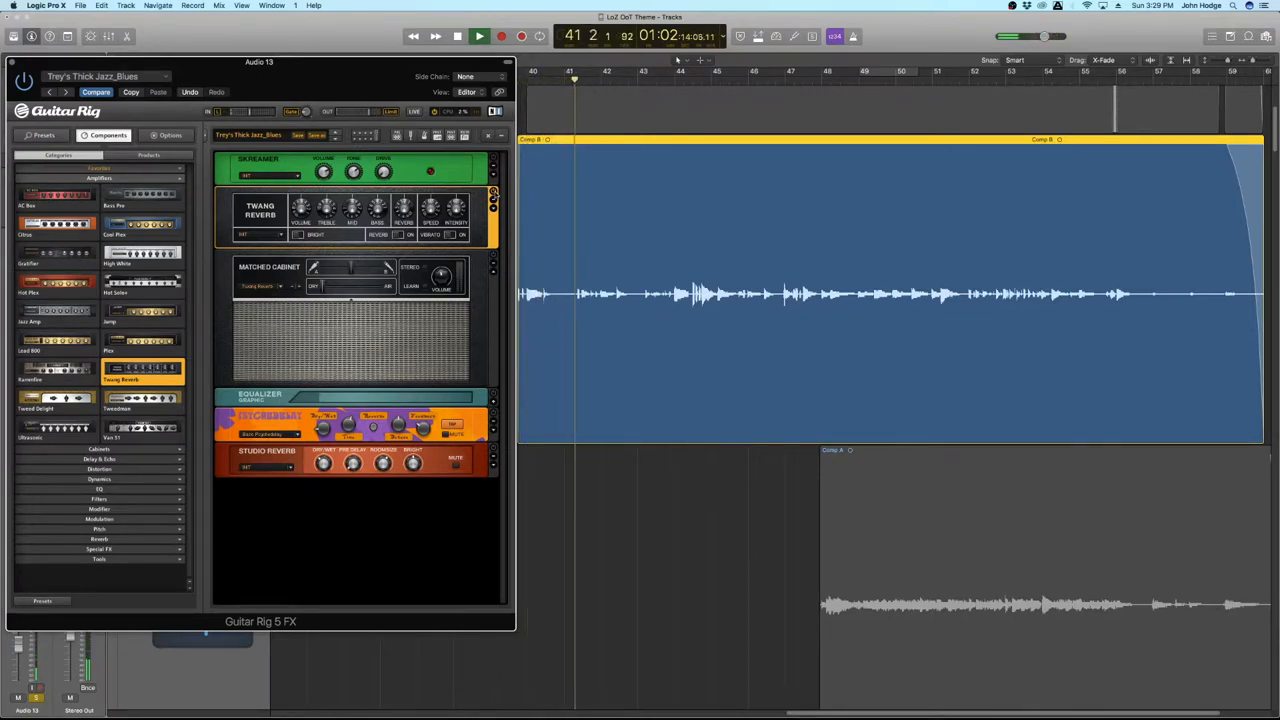
left_click(479, 37)
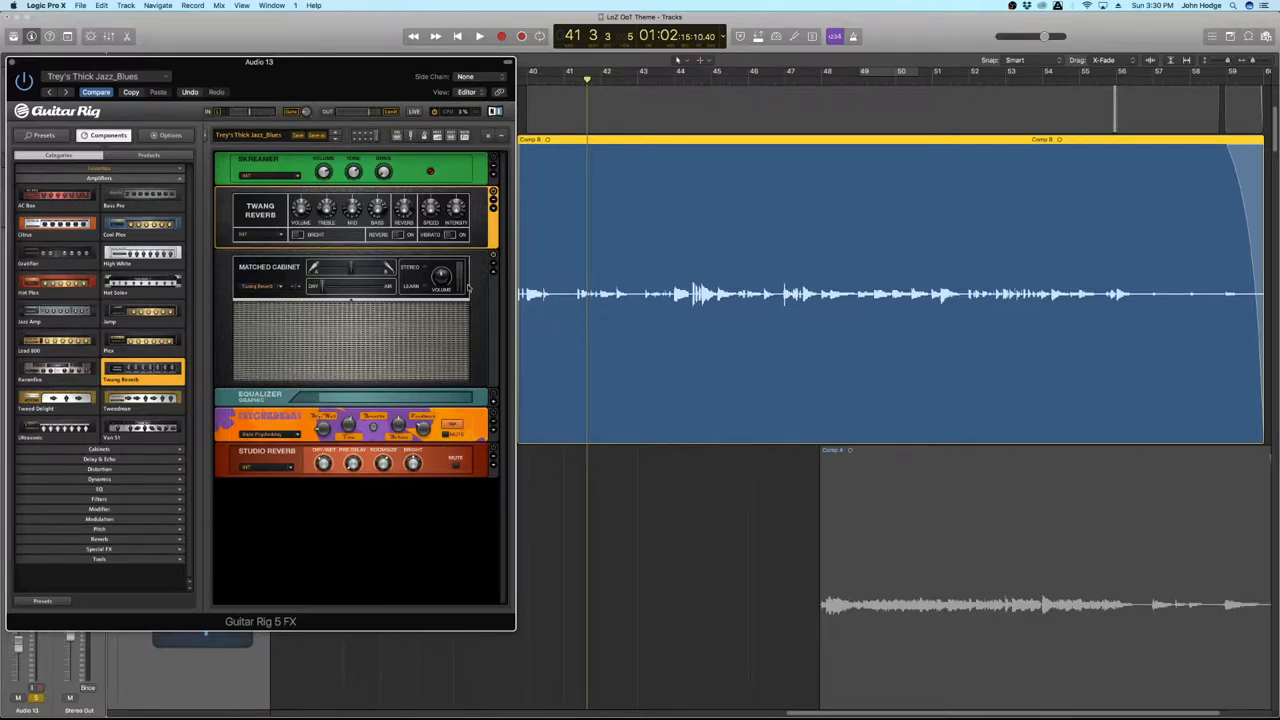
left_click(479, 36)
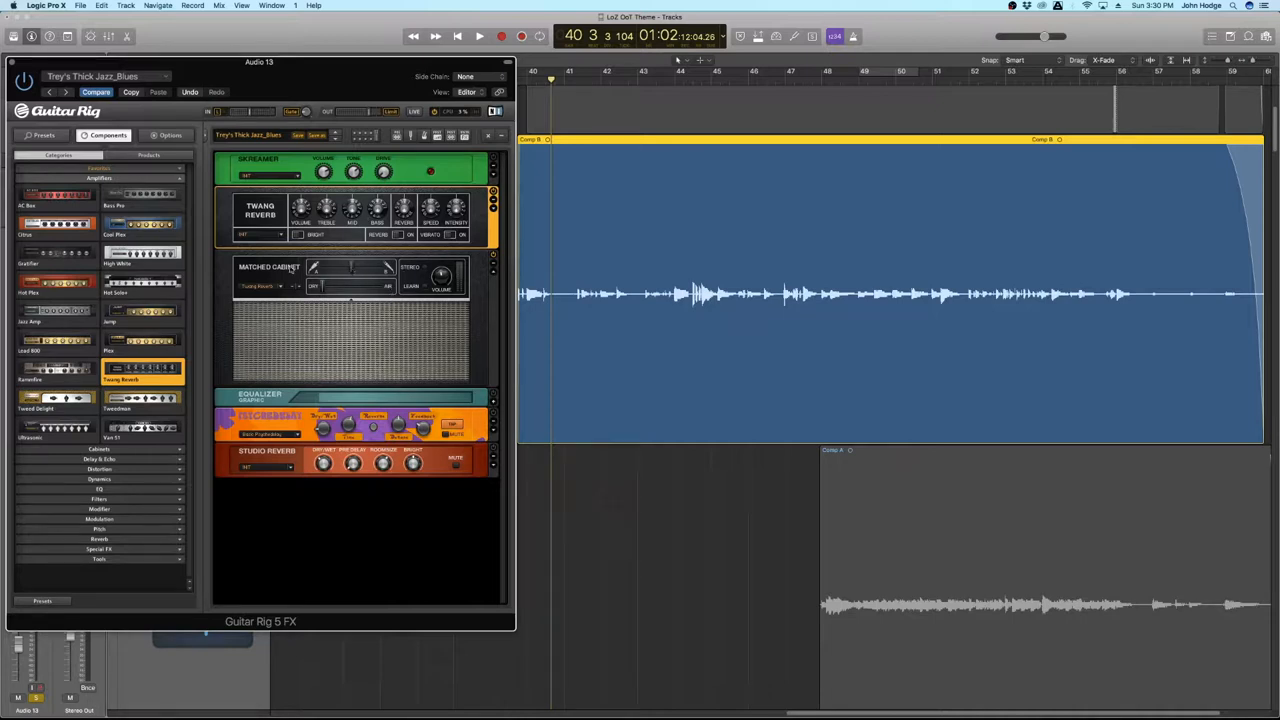
mouse_move(350, 270)
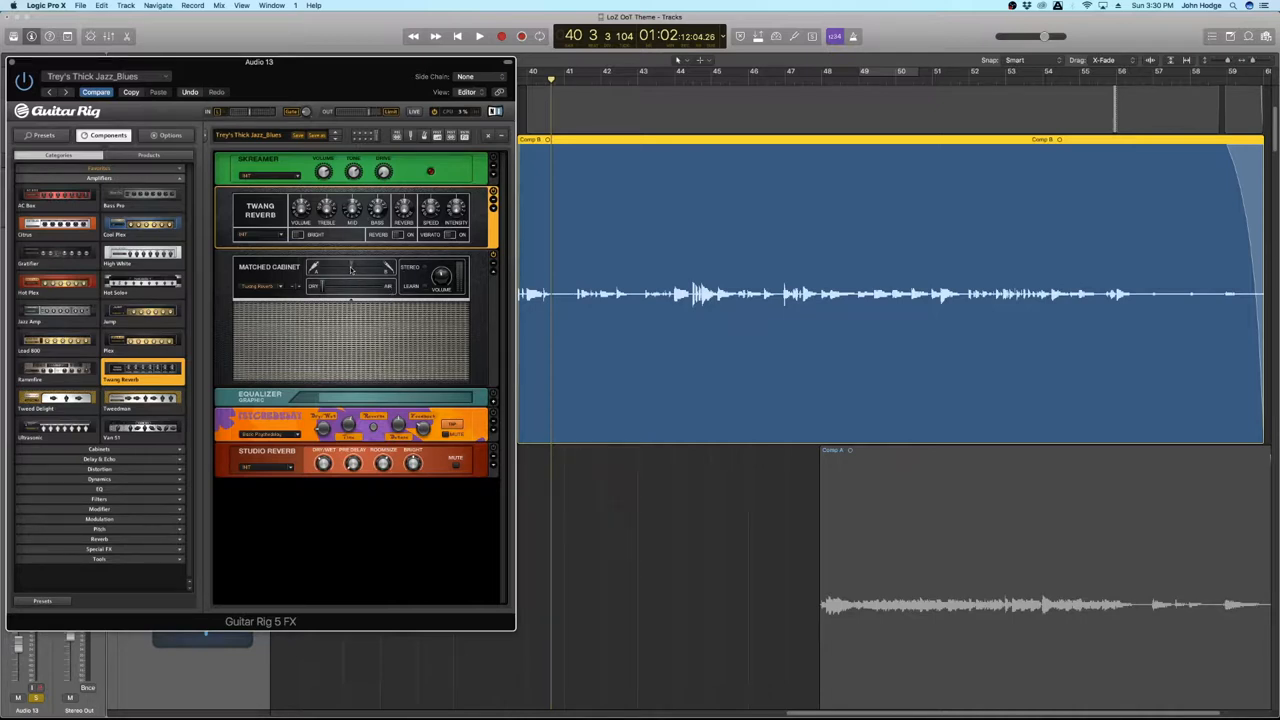
left_click(479, 36)
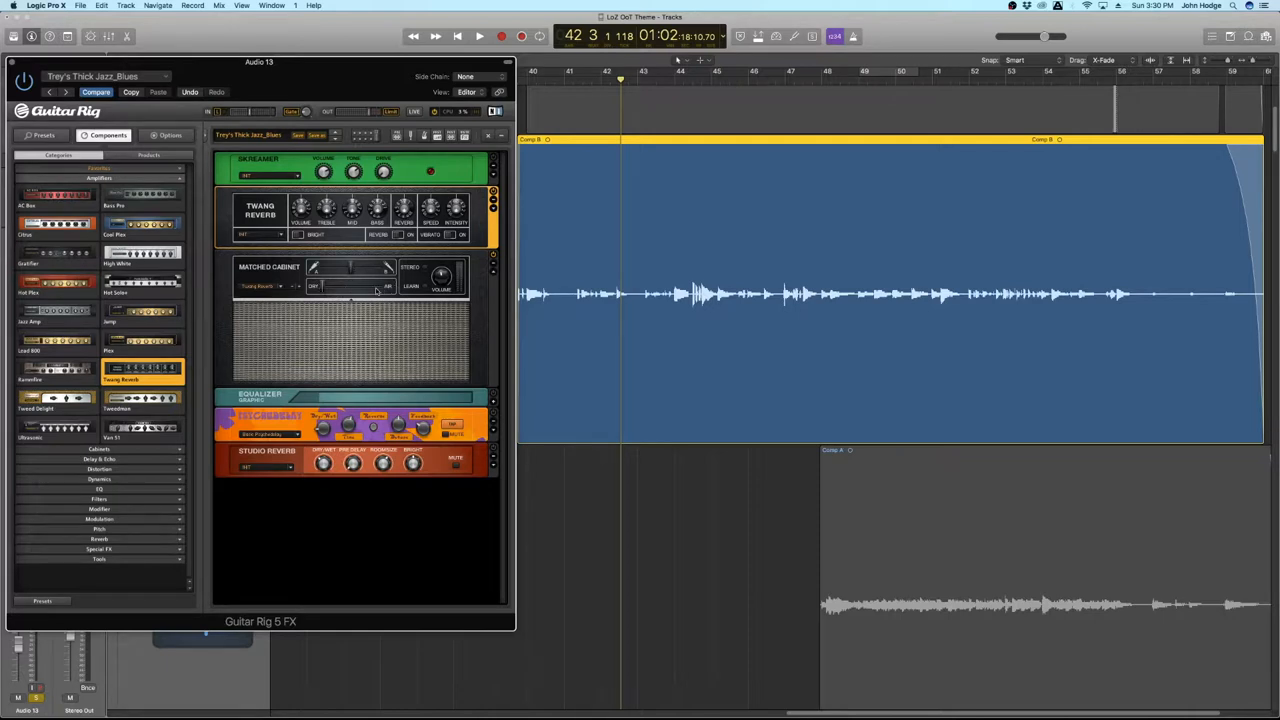
mouse_move(481, 312)
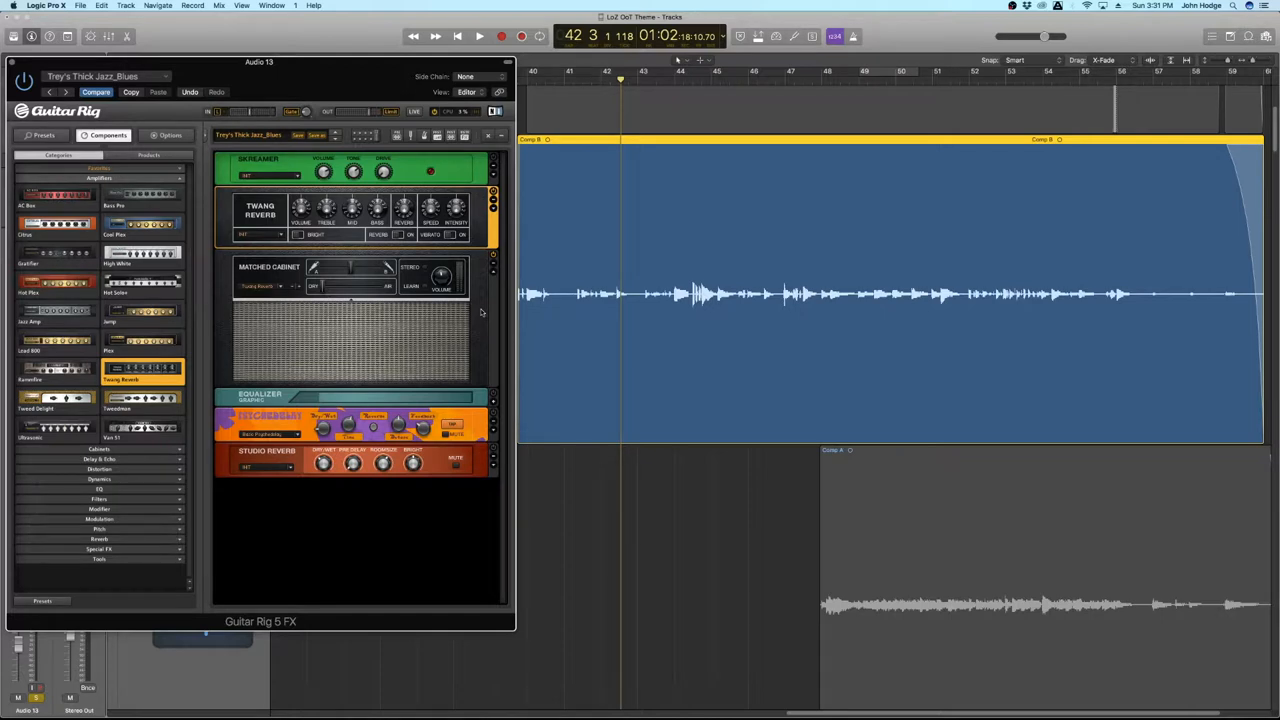
mouse_move(495, 257)
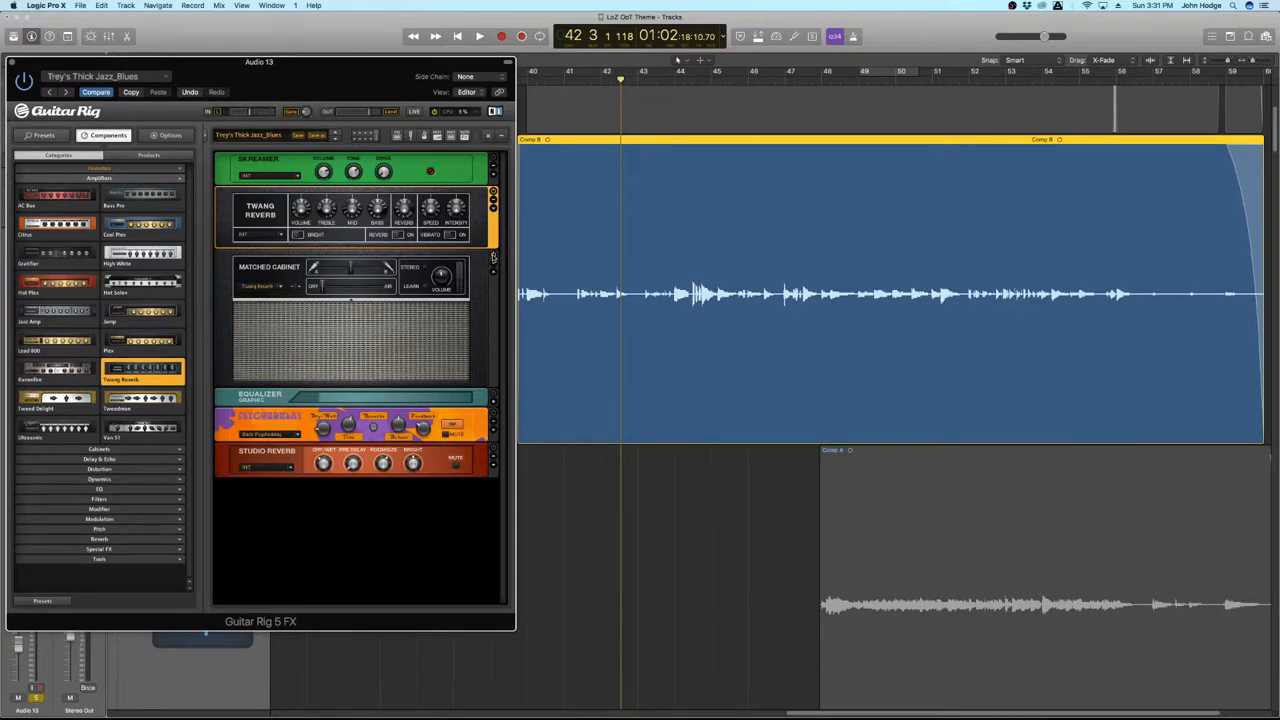
left_click(479, 36)
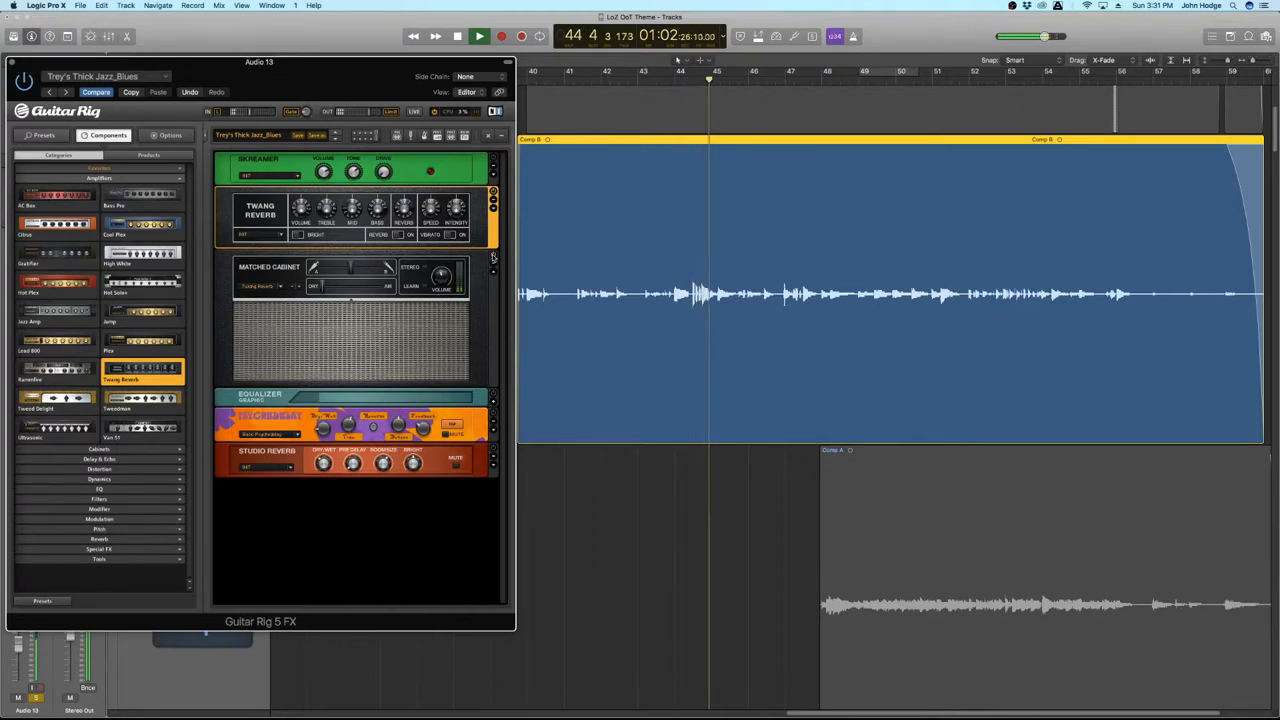
Step: Stop guitar playback, leaving the playhead near bar 42
left_click(479, 36)
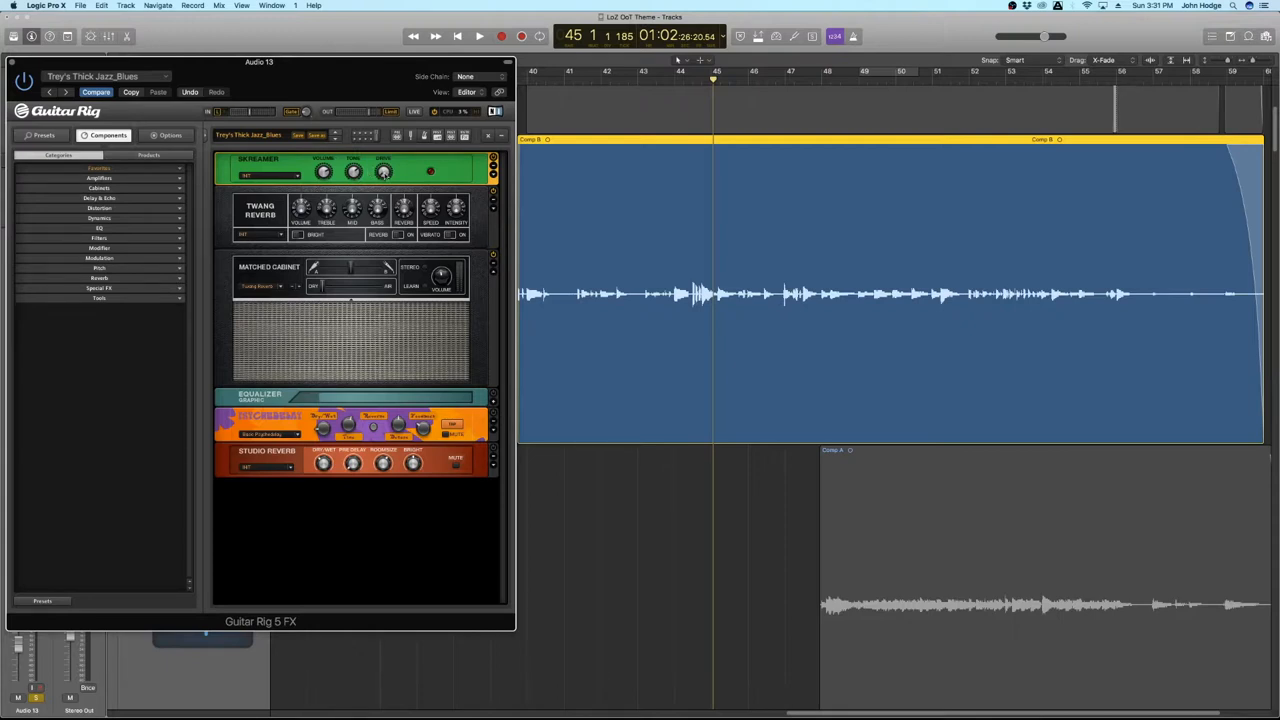
left_click(479, 36)
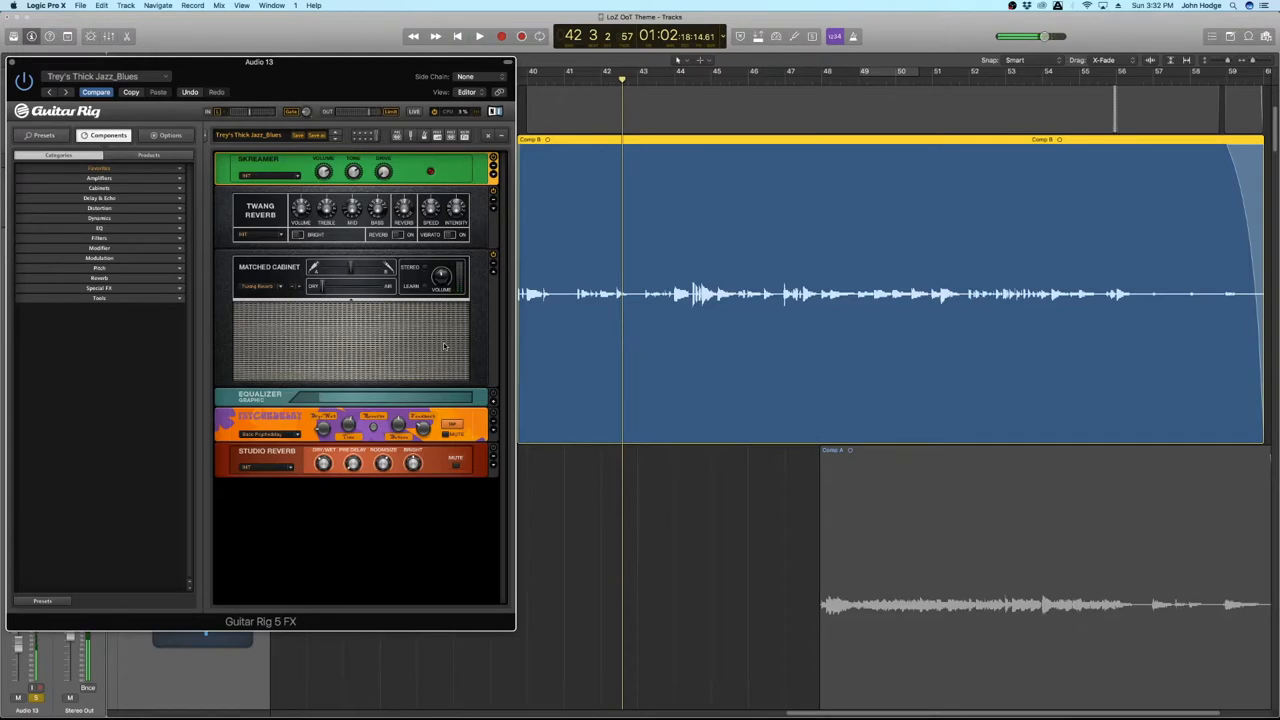
mouse_move(505, 394)
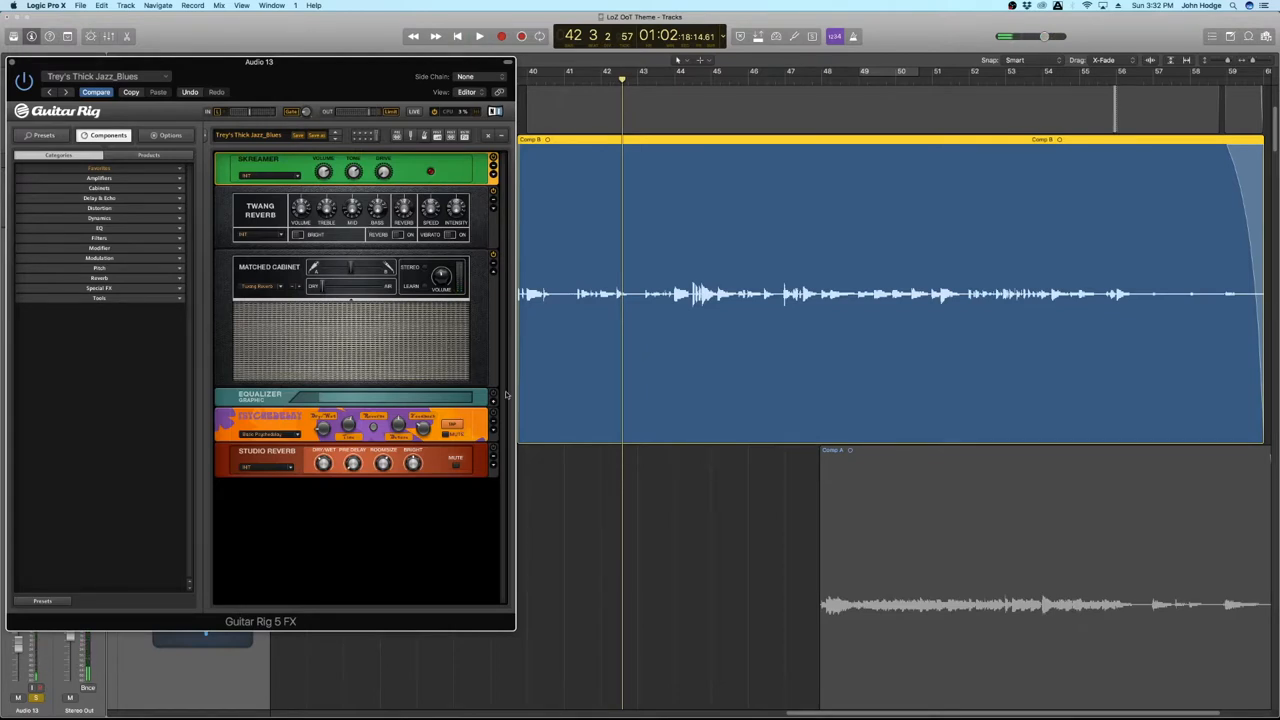
Step: Expand the Equalizer Graphic module and resume guitar playback near bar 44
left_click(99, 228)
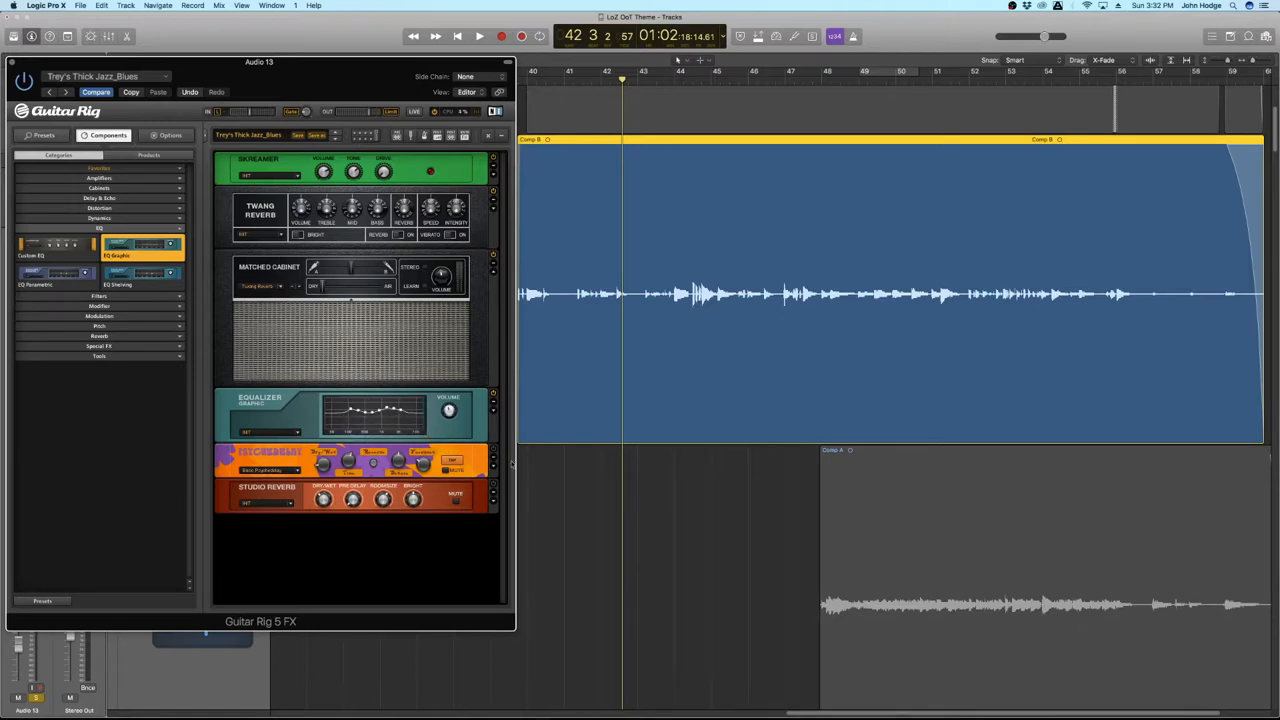
left_click(479, 36)
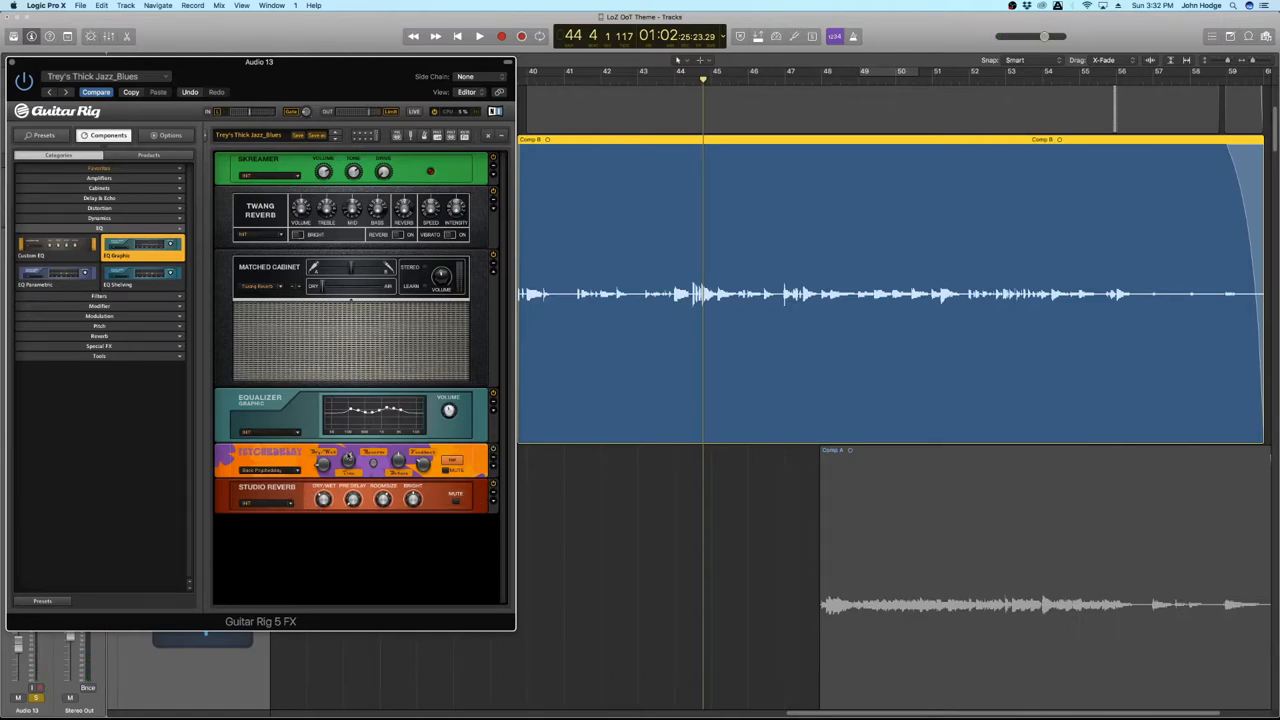
mouse_move(485, 495)
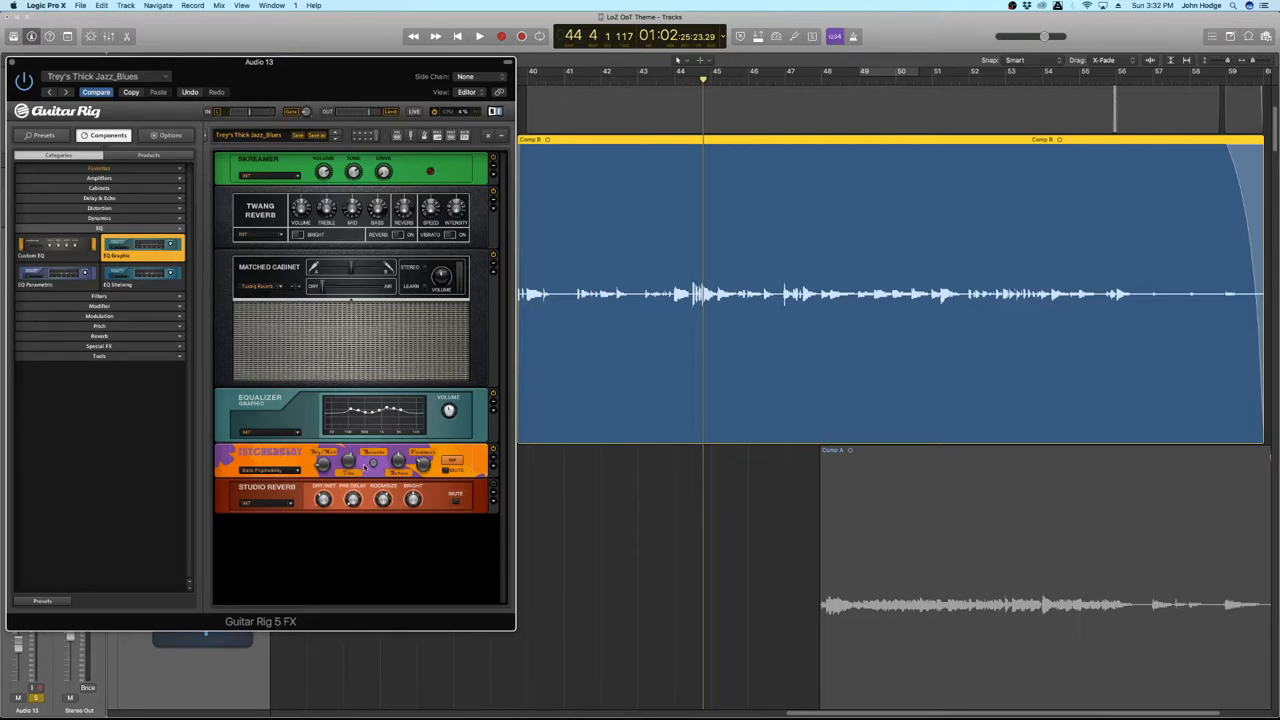
left_click(479, 36)
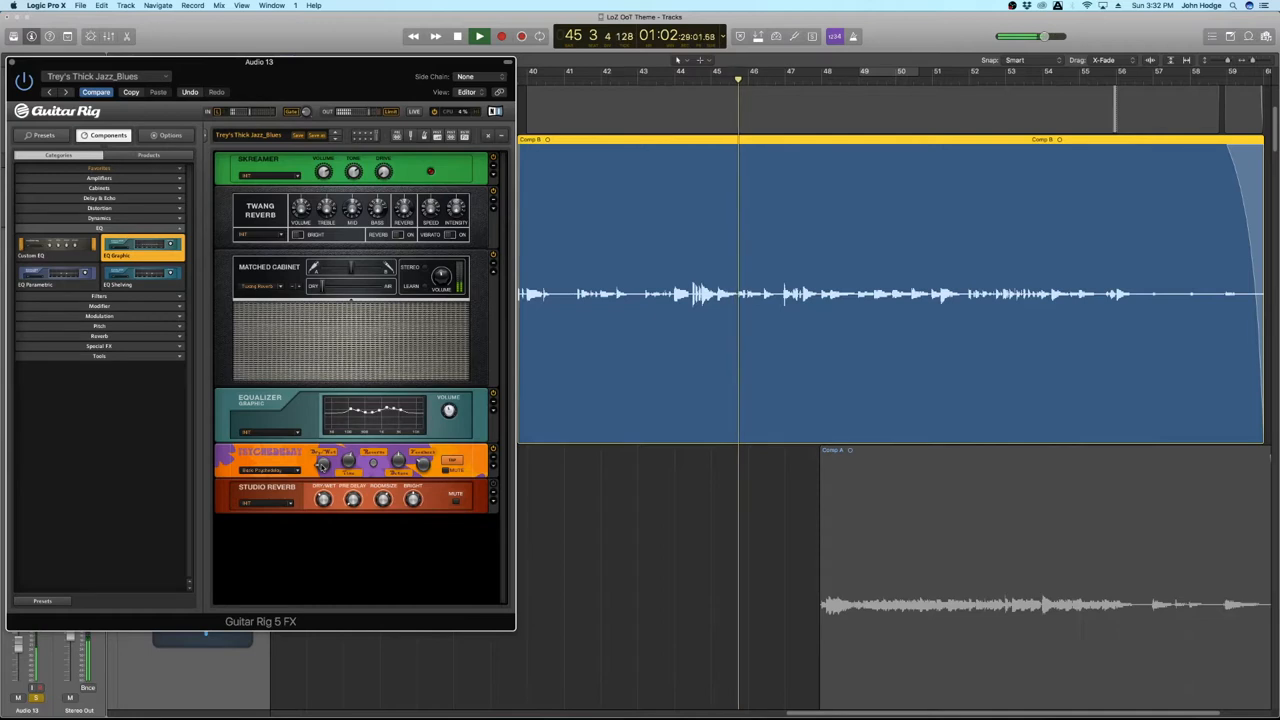
left_click(500, 36)
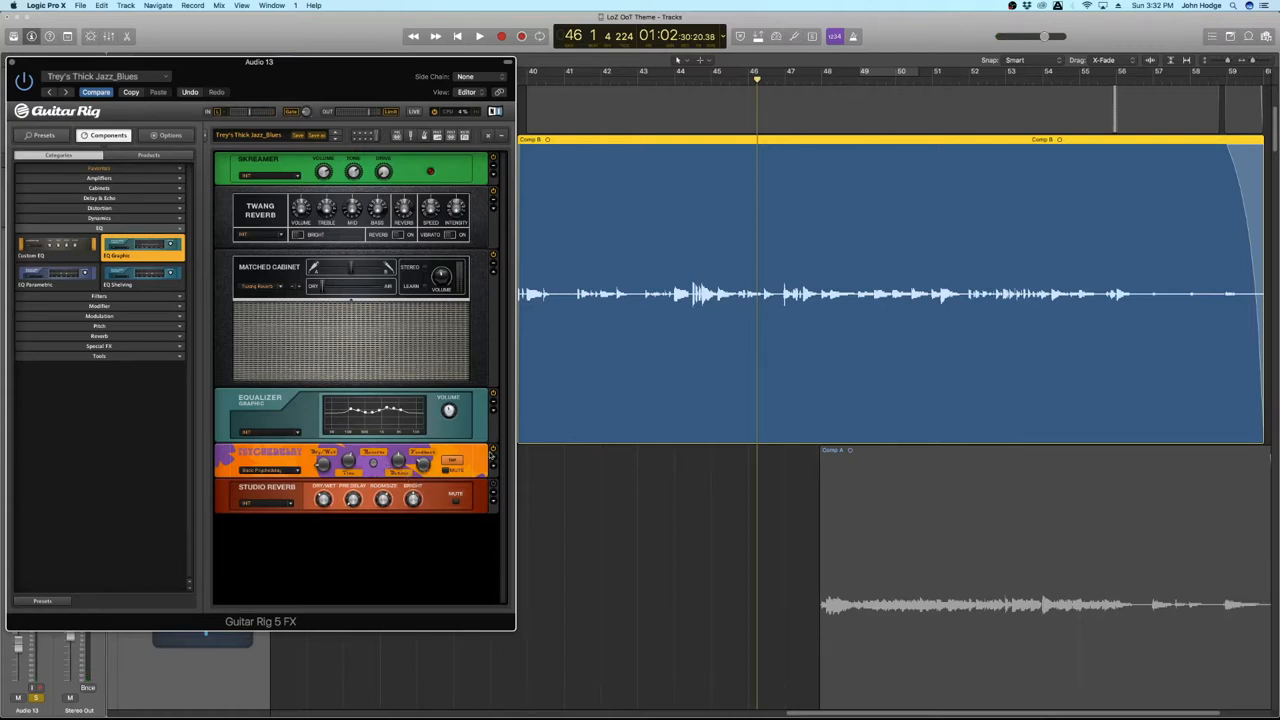
left_click(479, 36)
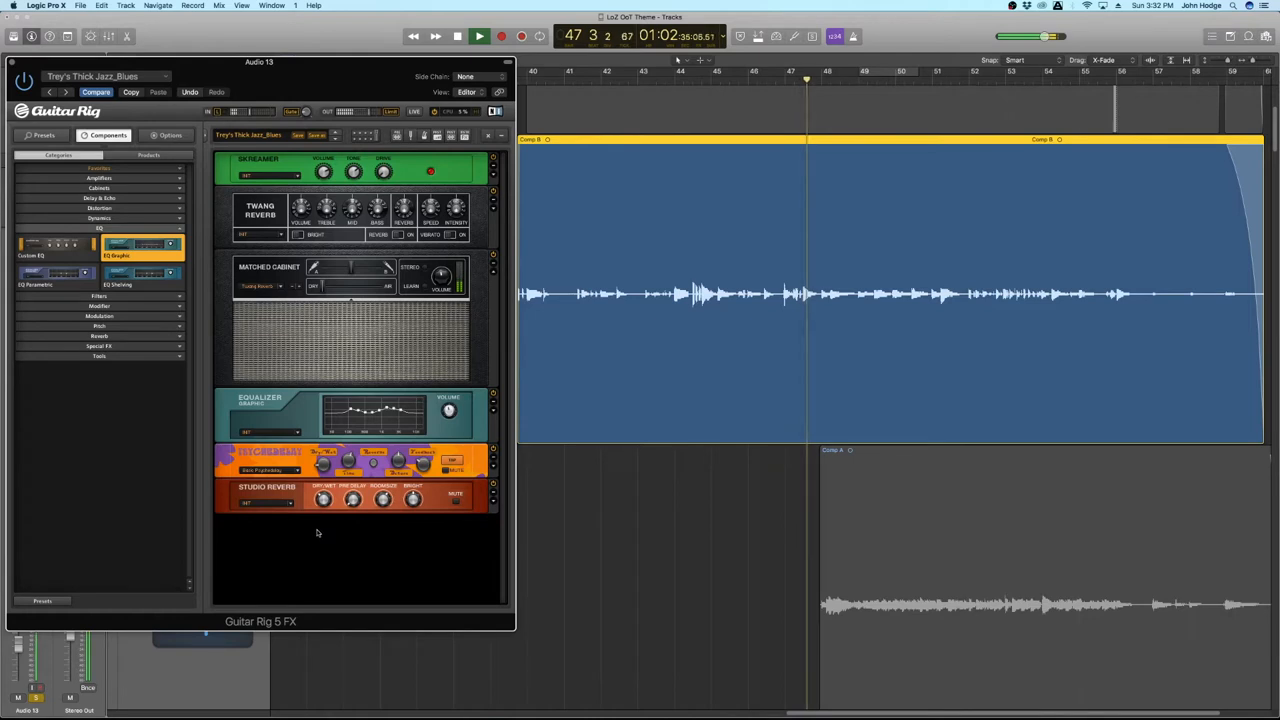
left_click(478, 36)
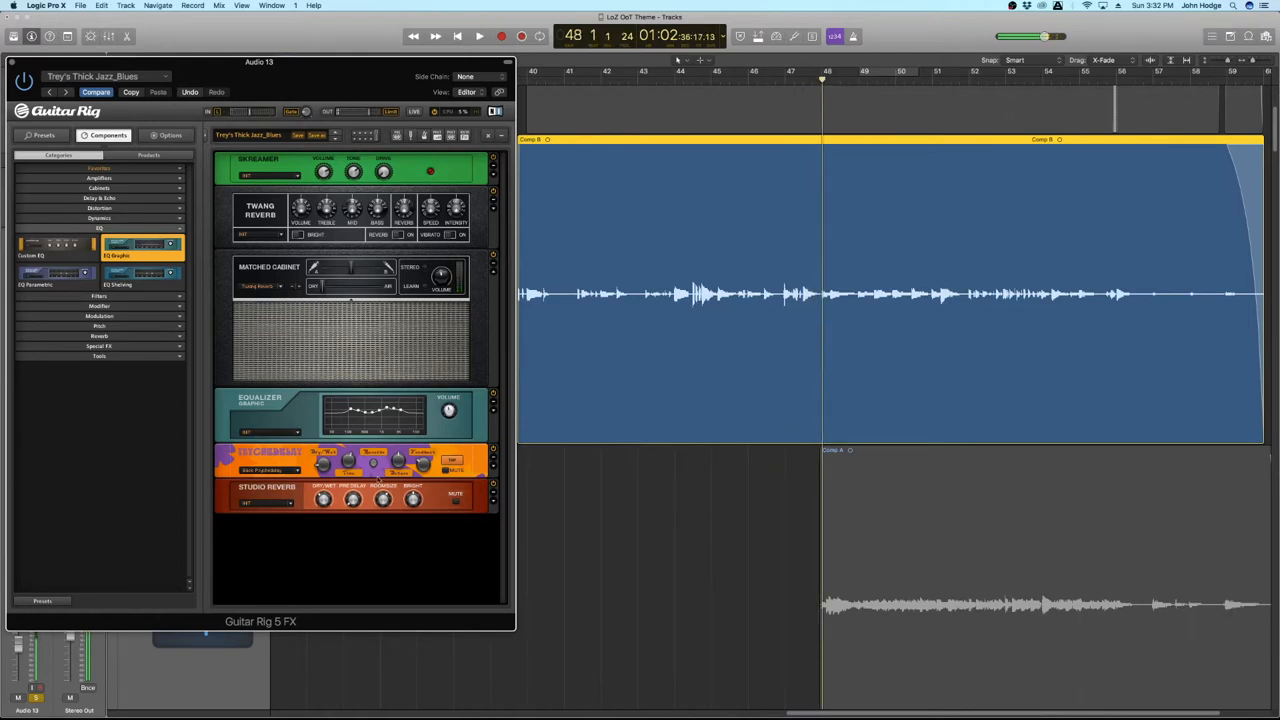
left_click(479, 36)
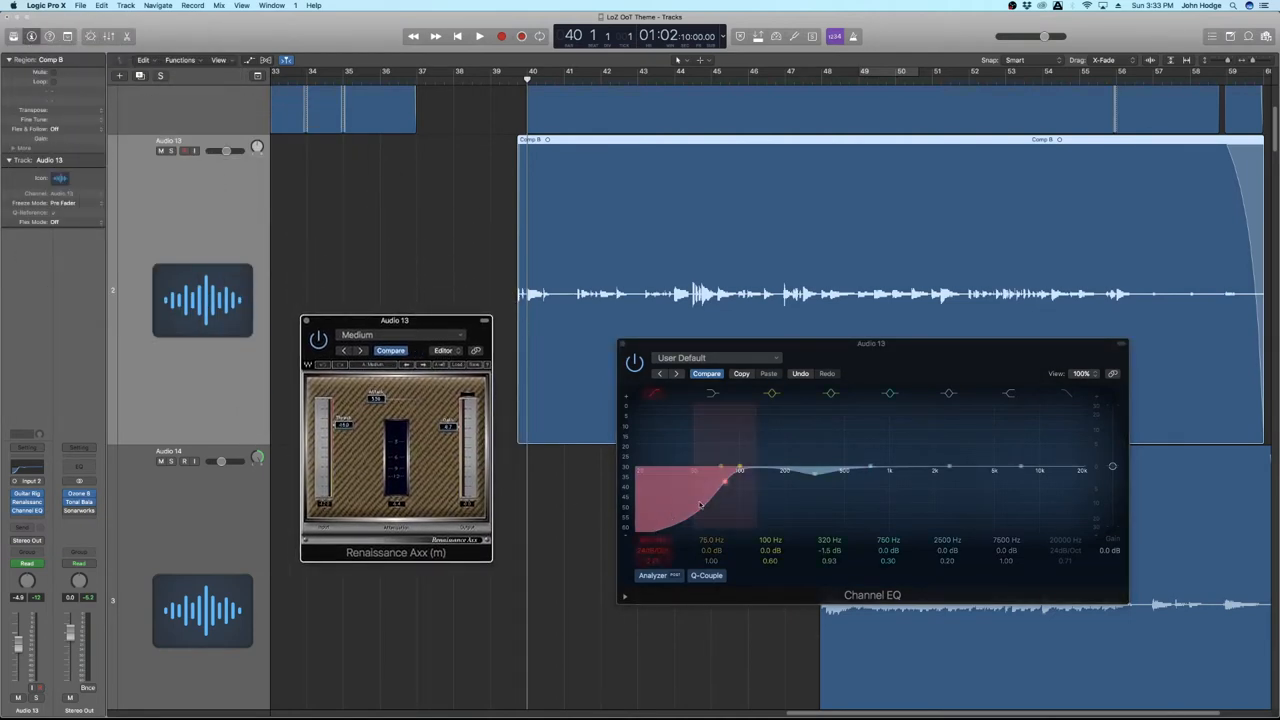
Step: Restart playback from bar 40 to hear the 80 Hz, 24 dB/octave low cut
left_click(479, 36)
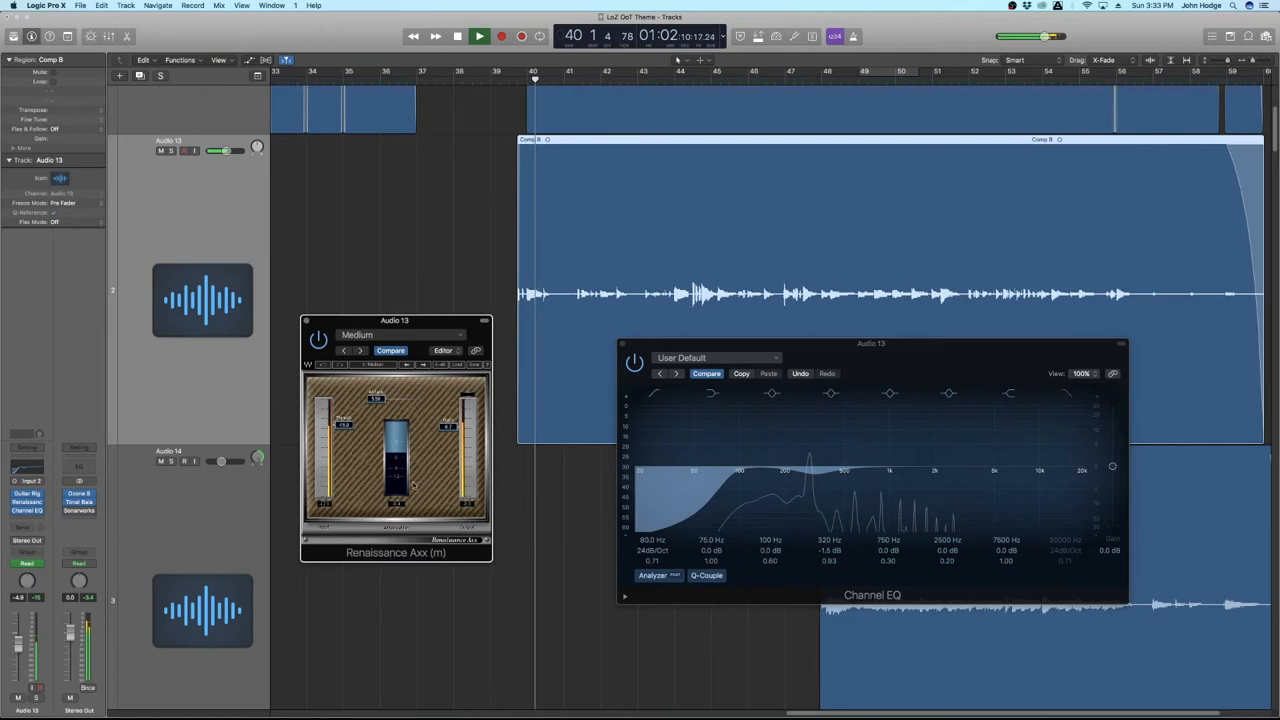